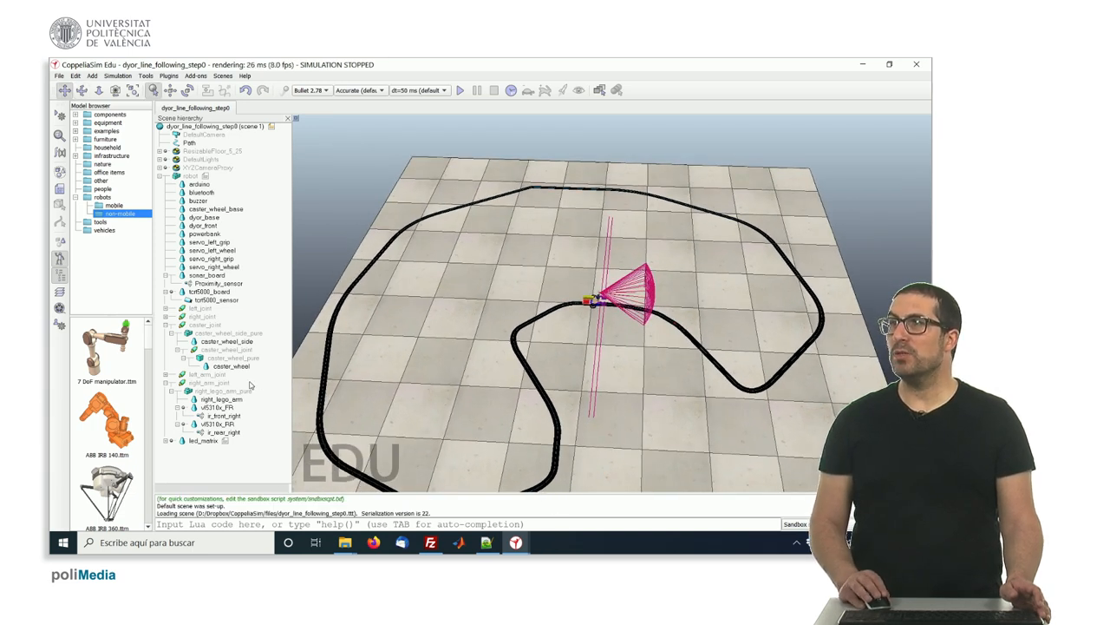
- Fit the whole track into view and start the line-following simulation
click(222, 300)
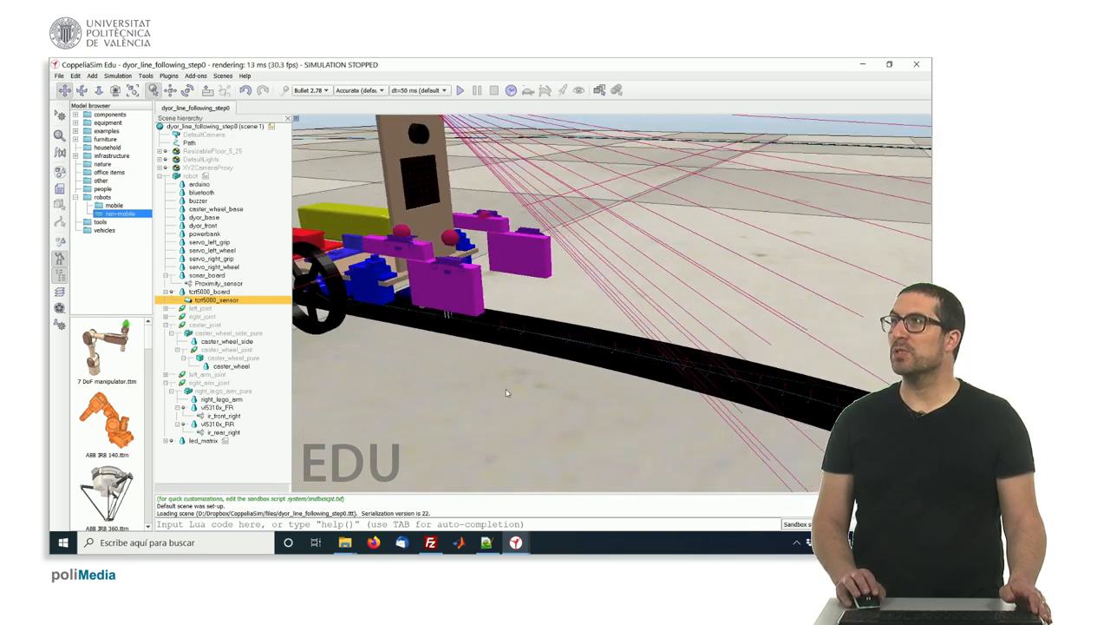
click(191, 176)
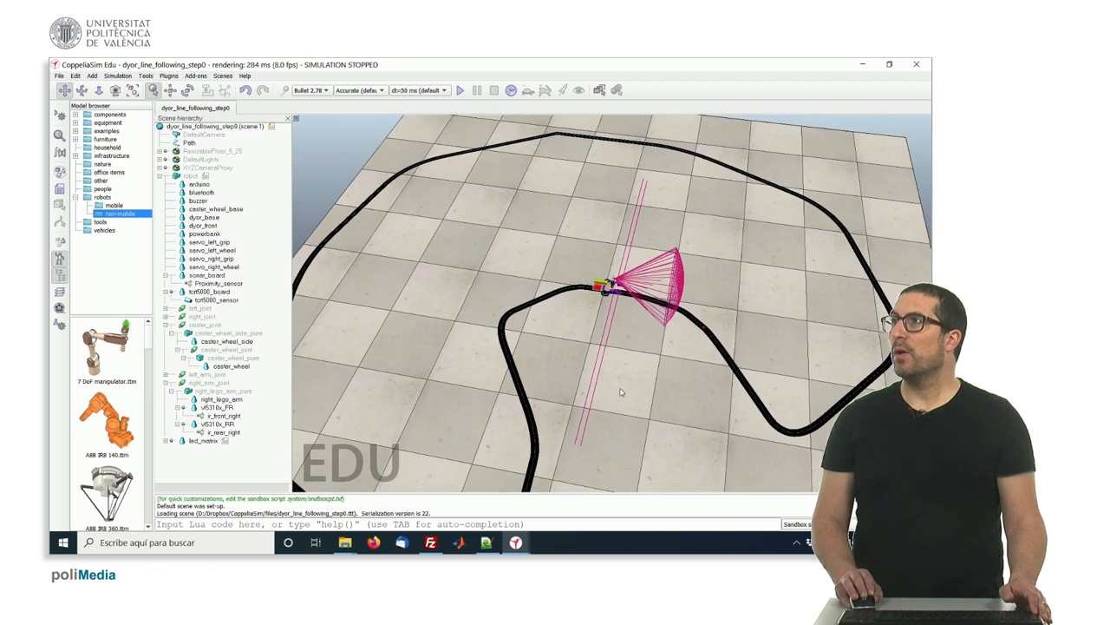
click(461, 90)
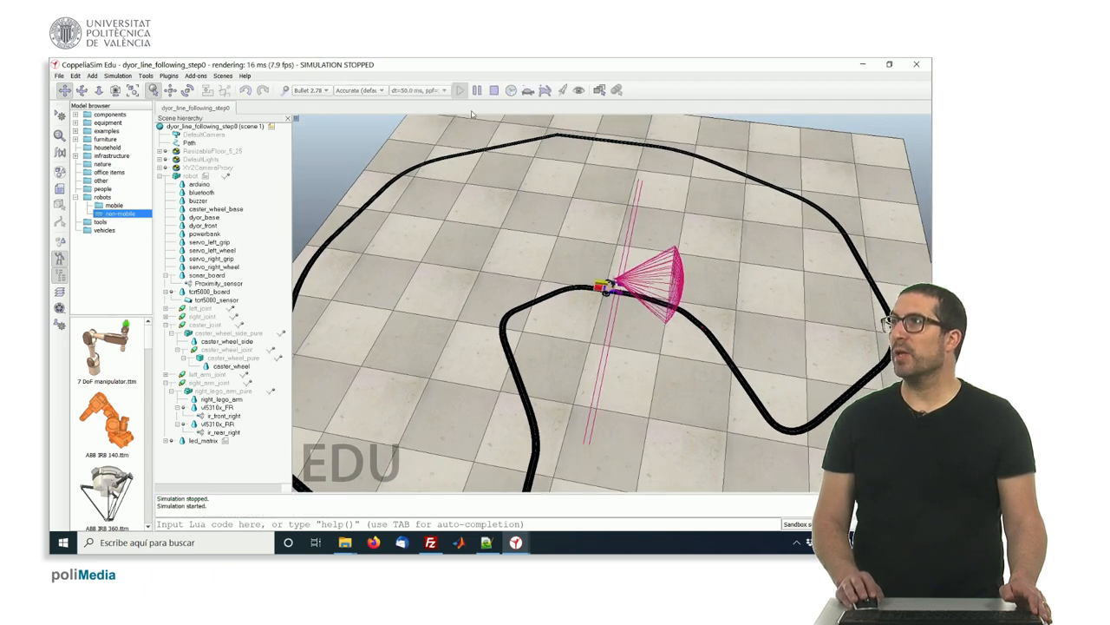
click(462, 90)
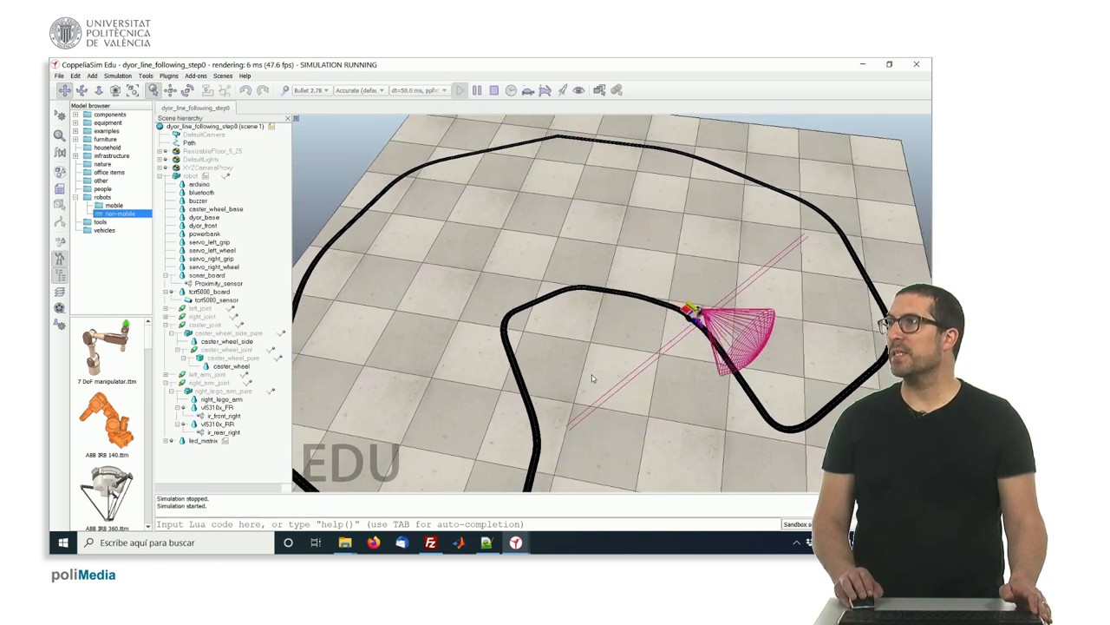